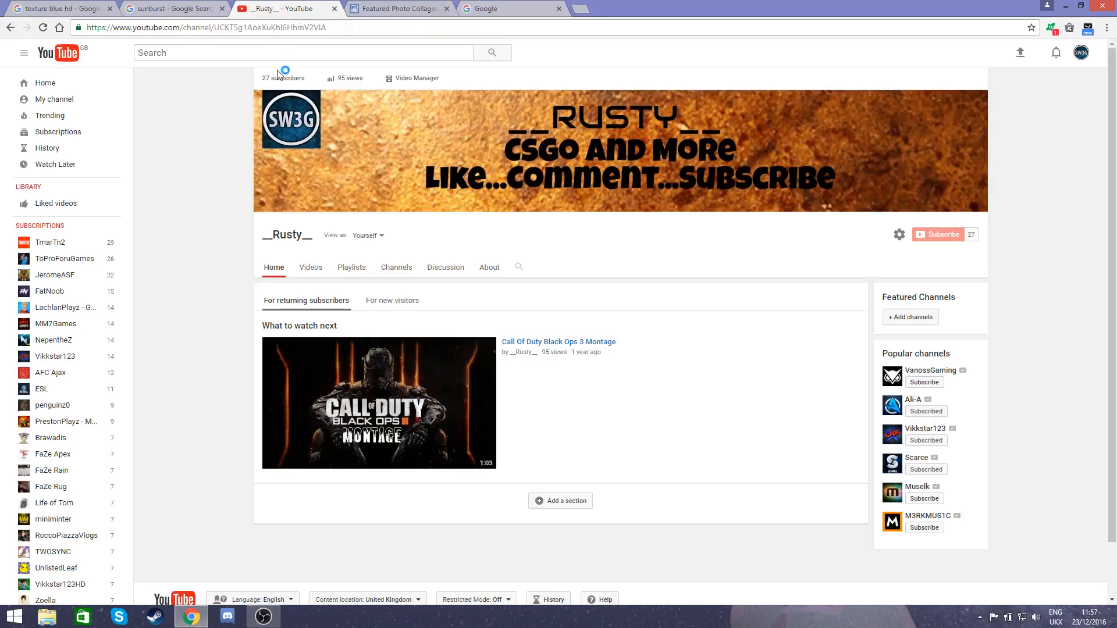
mouse_move(762, 244)
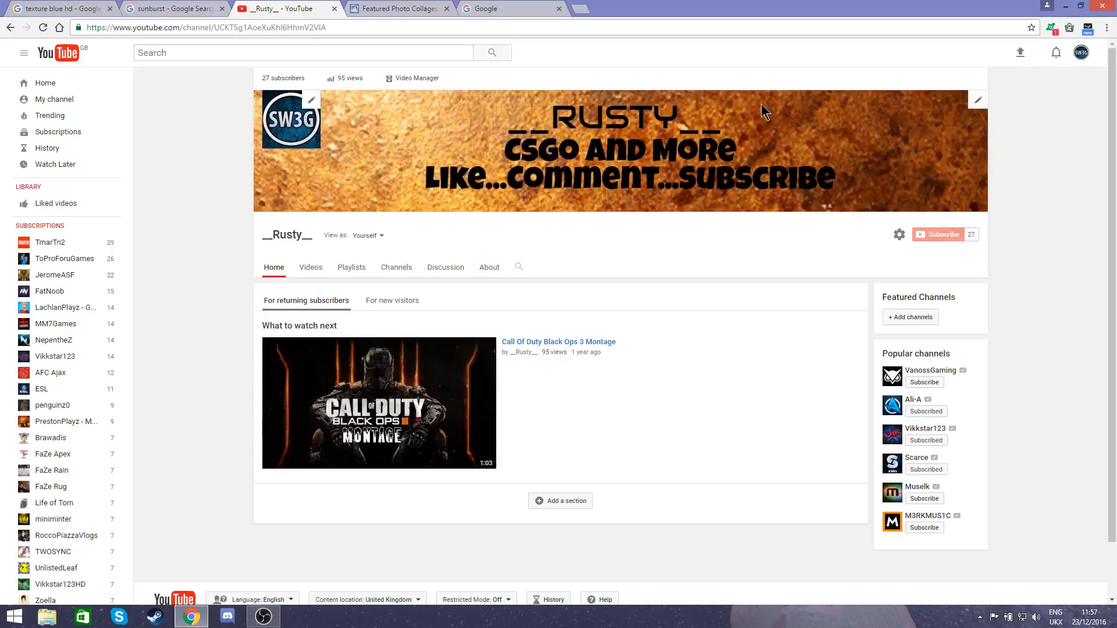
mouse_move(617, 232)
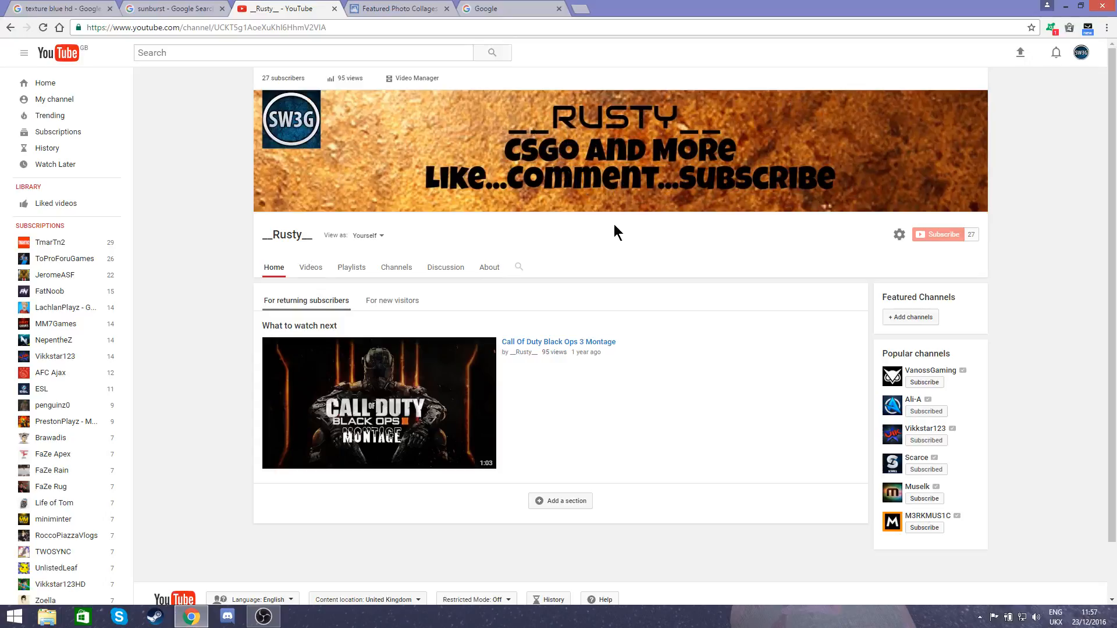
mouse_move(356, 114)
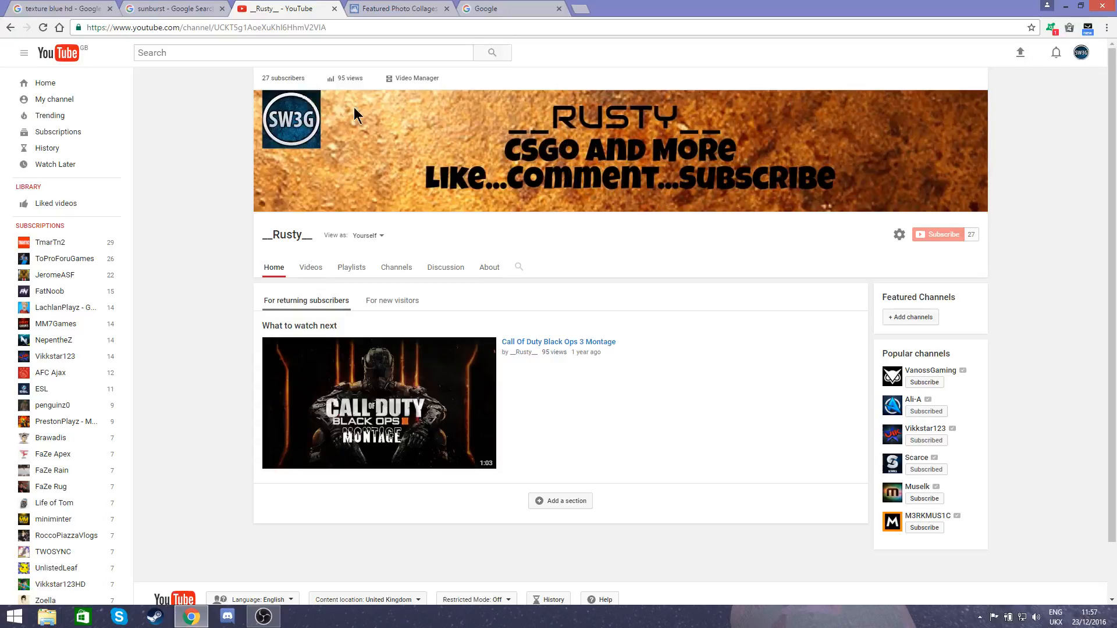
mouse_move(296, 74)
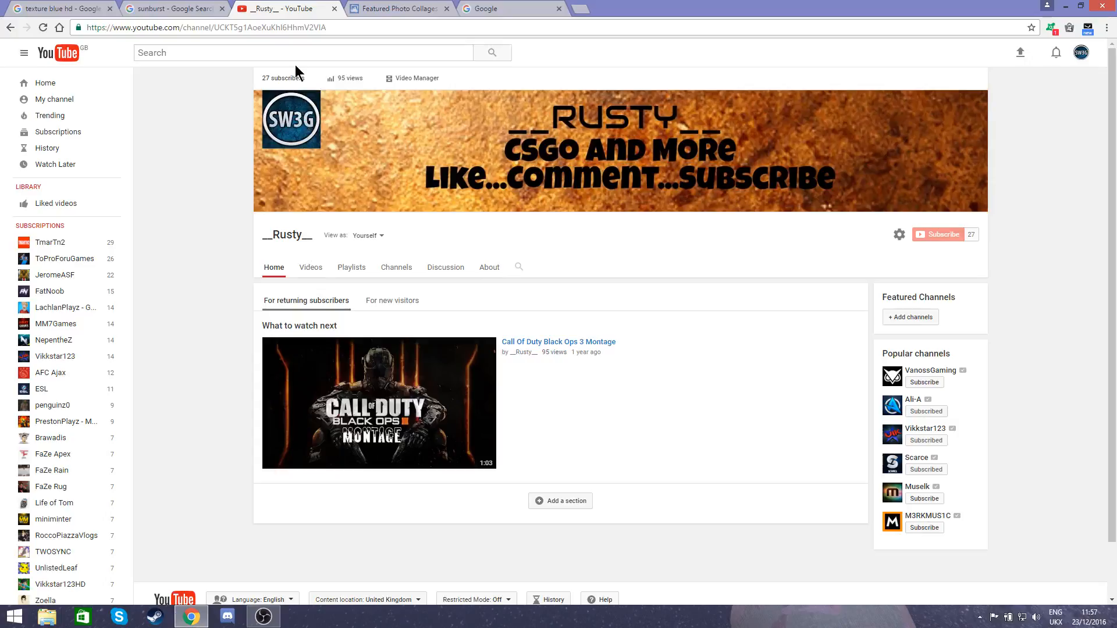
mouse_move(412, 16)
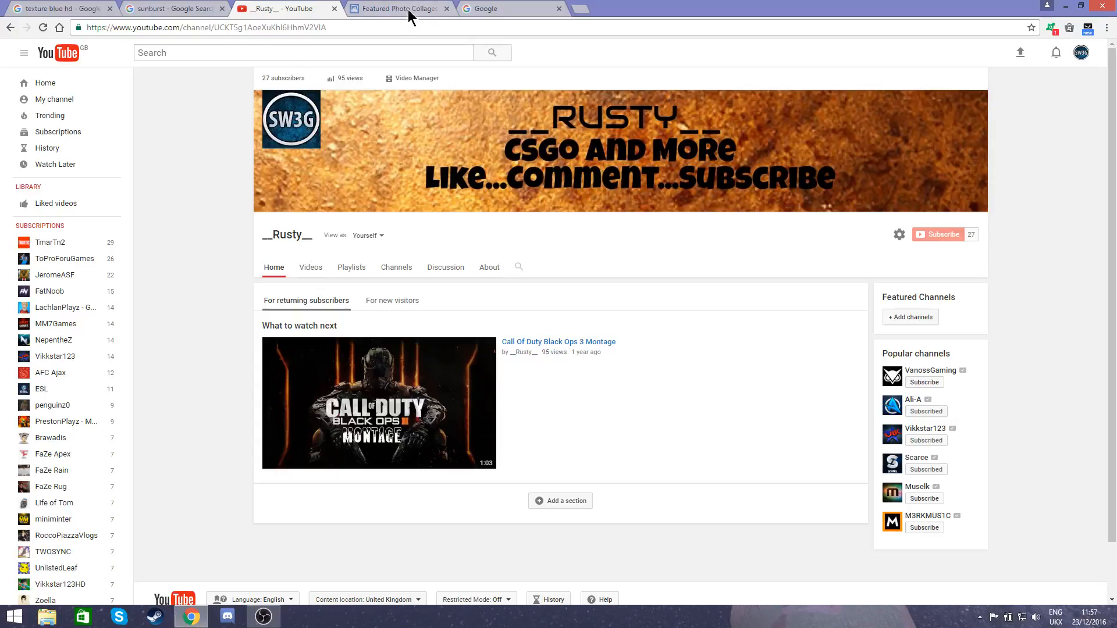
mouse_move(414, 16)
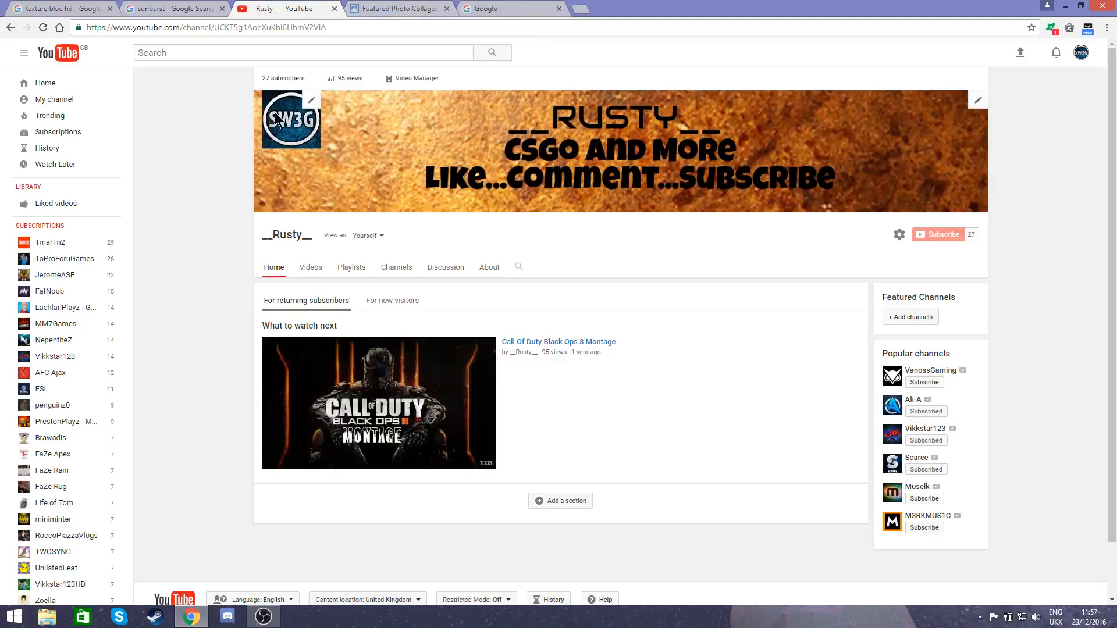
mouse_move(400, 7)
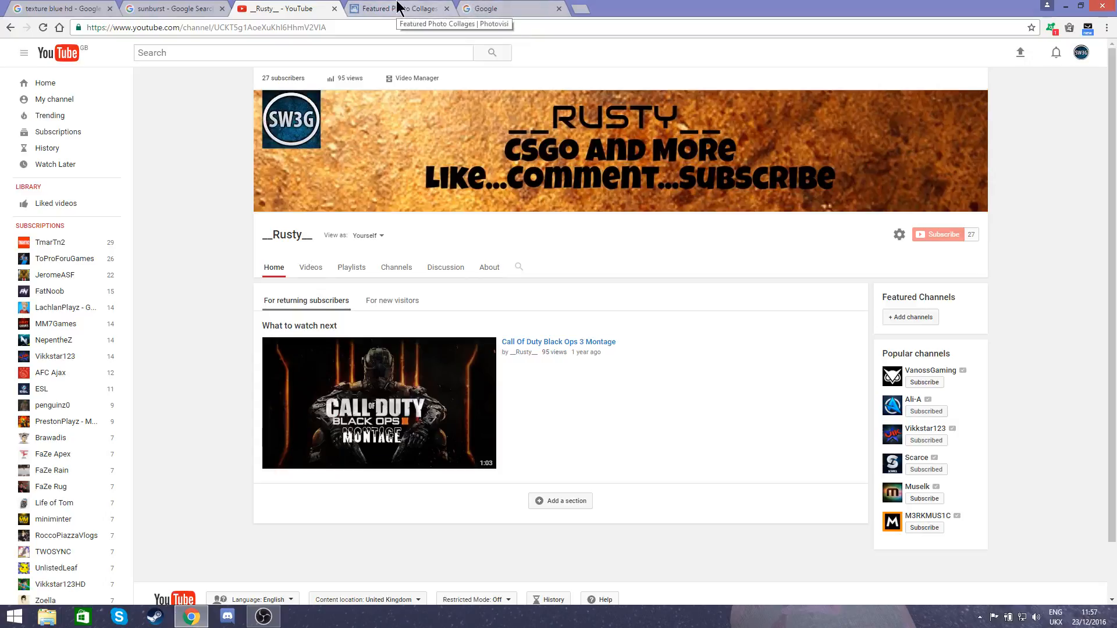
mouse_move(498, 11)
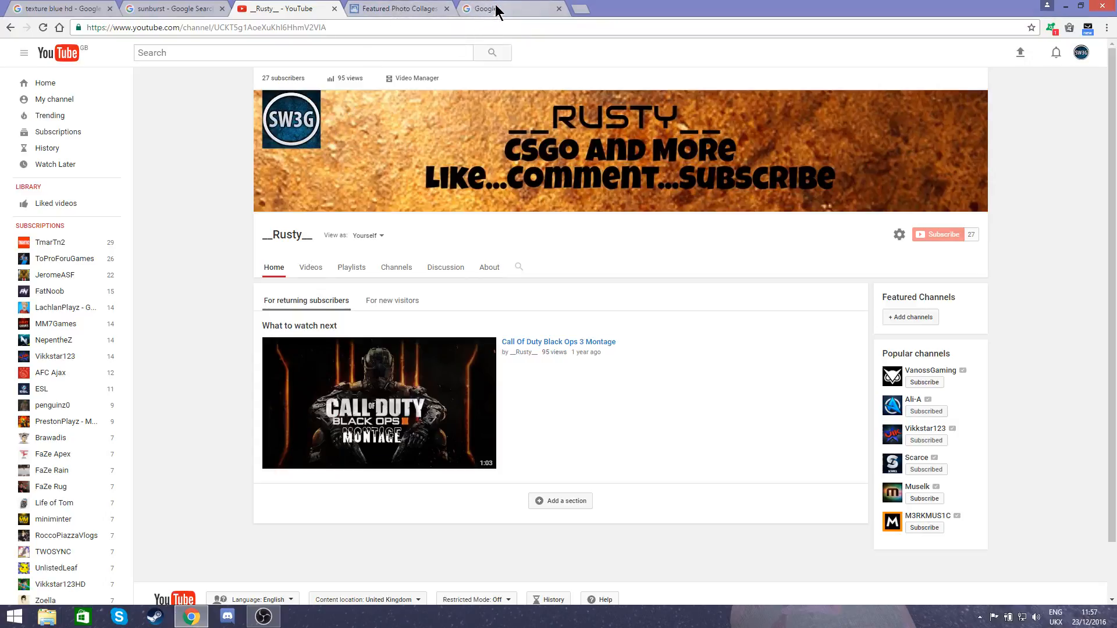
From the Google results for photovisi, go to the Photovisi website.
left_click(501, 9)
type("photovisi")
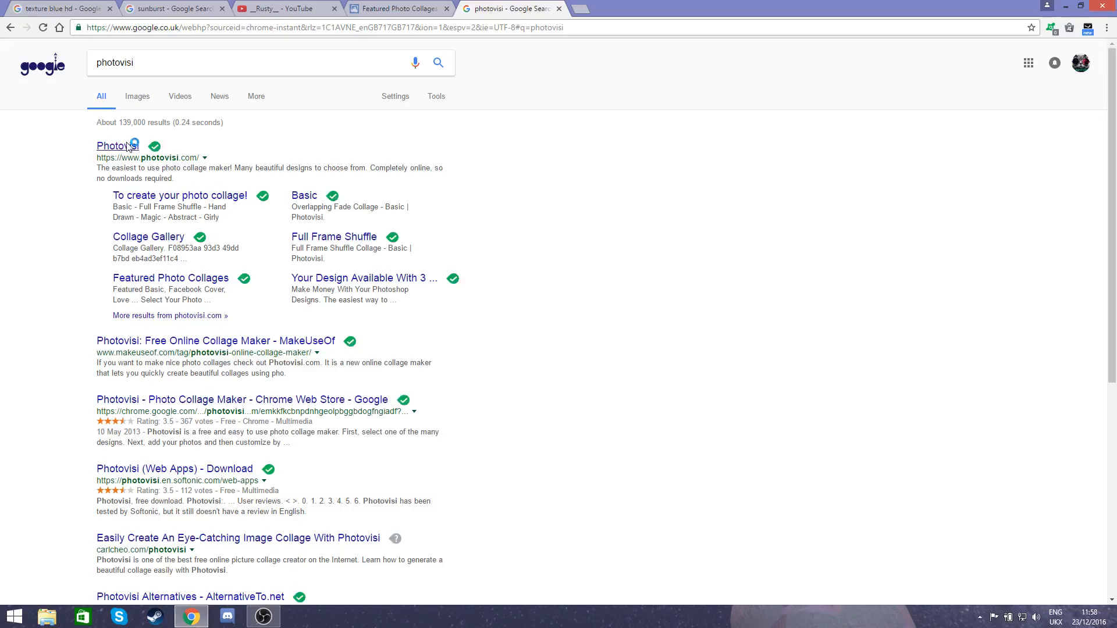
left_click(117, 145)
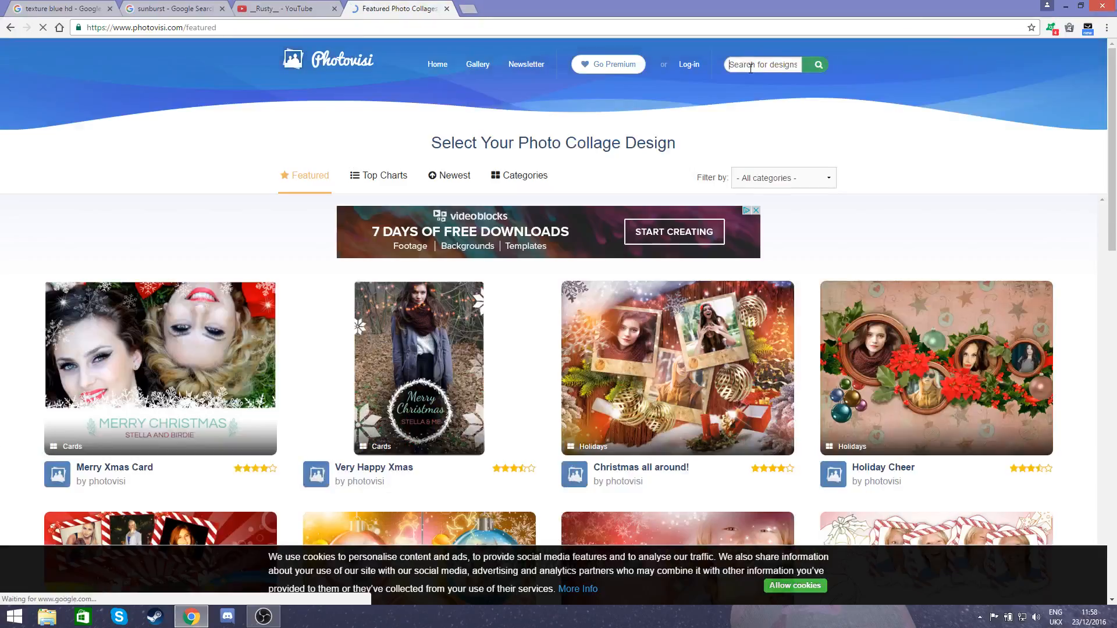
Search Photovisi designs for 'youtube' to reach the YouTube Channel Cover design.
type("youtube")
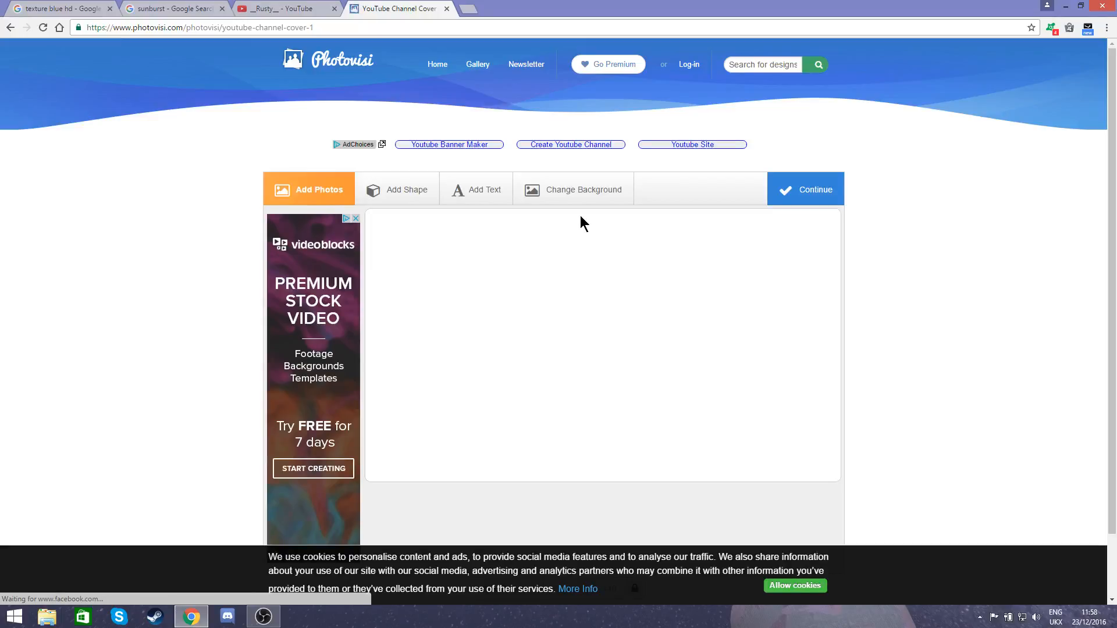
Bring up the Add Photos options, then move to the sunburst image results.
scroll("down", 3)
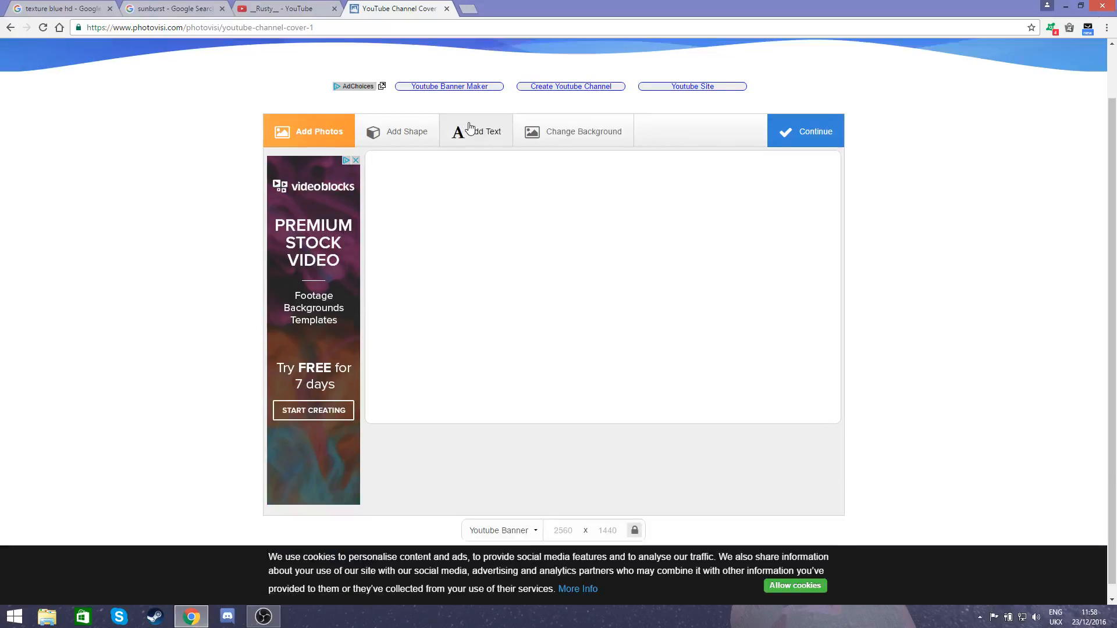
left_click(318, 130)
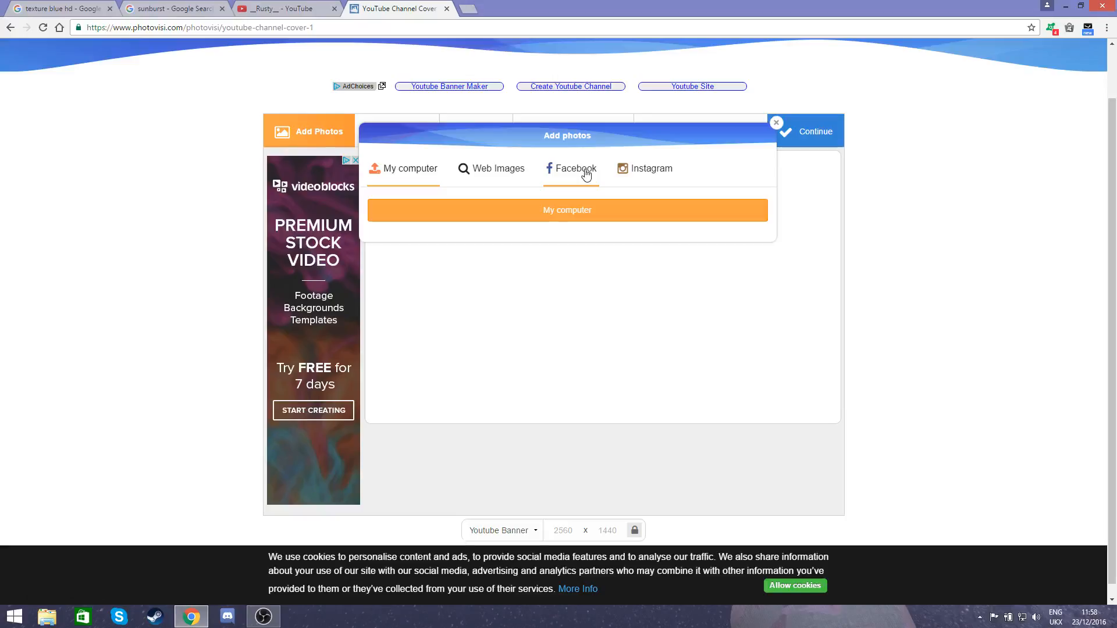
left_click(169, 9)
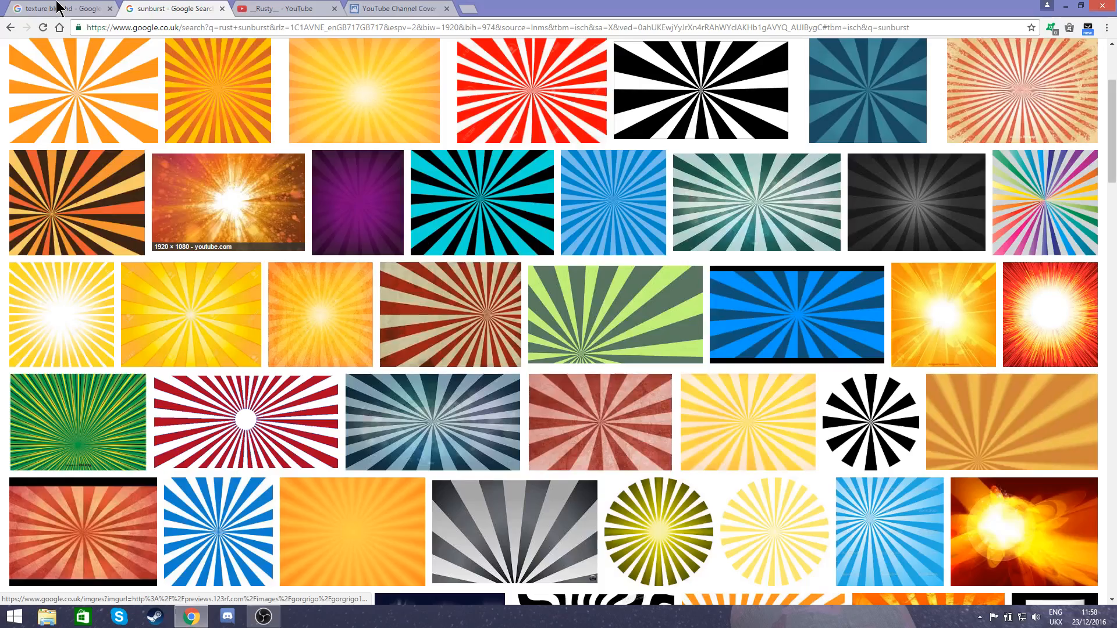
View the 'texture blue hd' Google Images results instead of the sunburst ones.
left_click(56, 9)
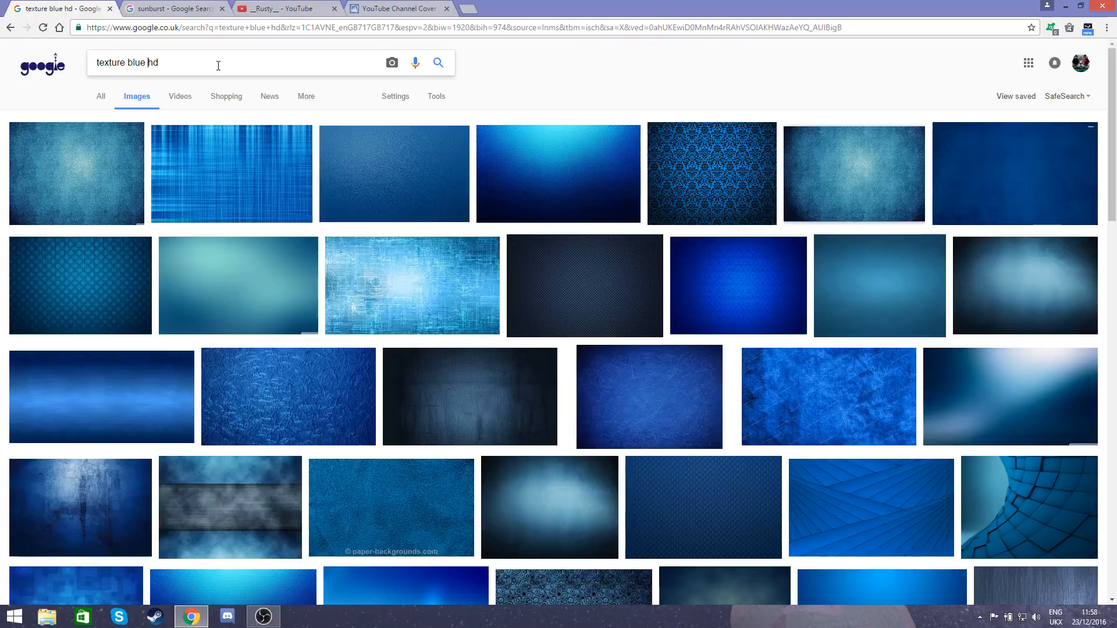
Back in the banner editor, add the teal sunburst image from a Web Images search for Sunburst.
left_click(400, 8)
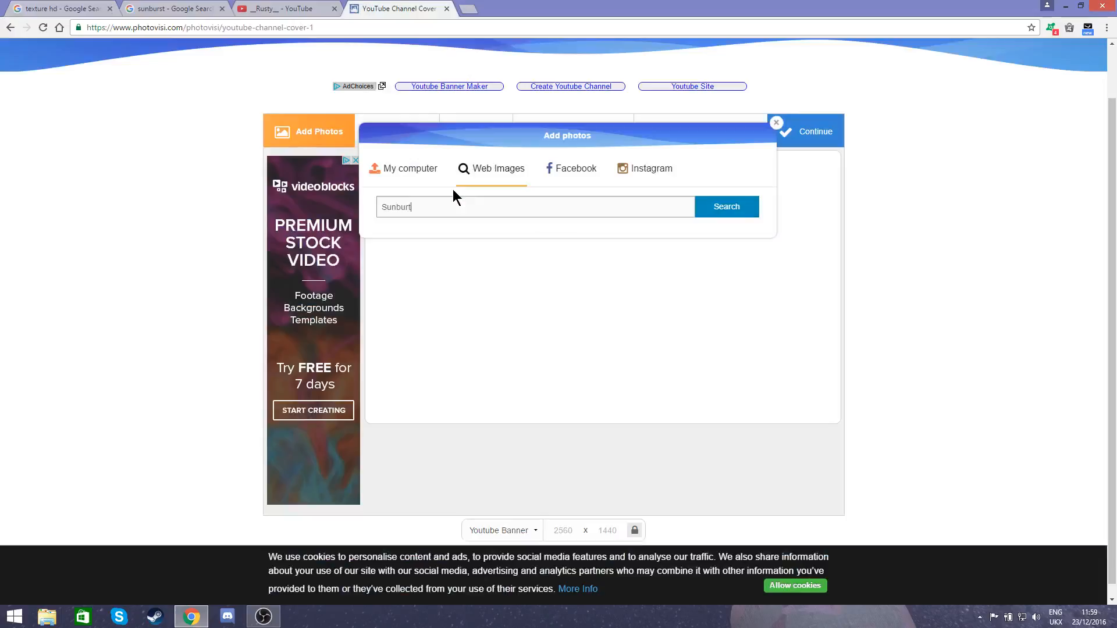
left_click(726, 207)
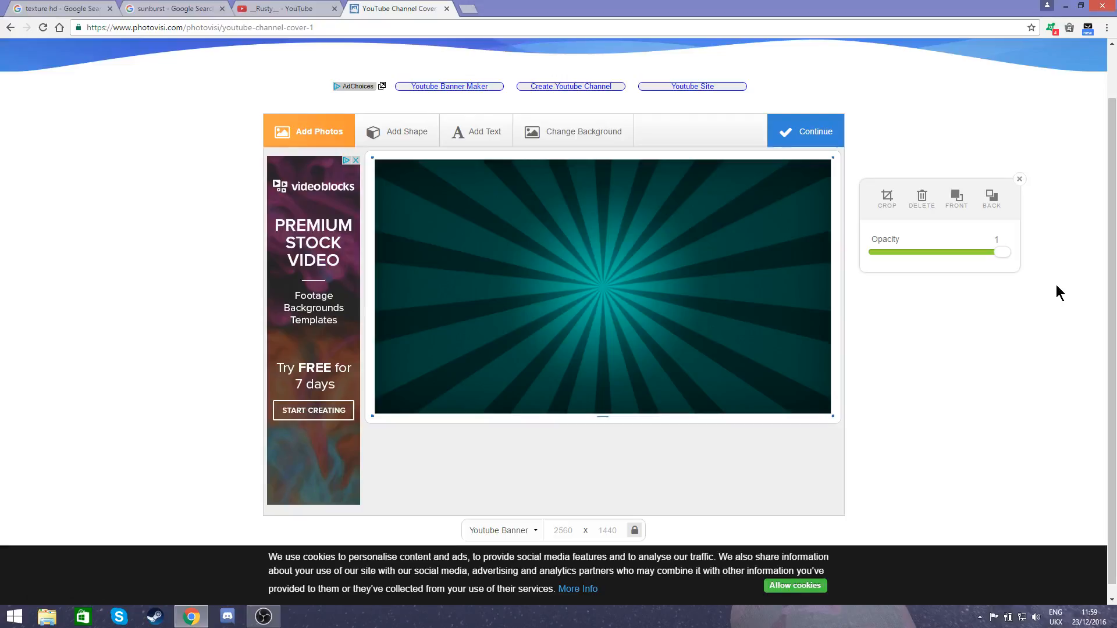
Browse the Select a shape list for a shape to place on the banner.
left_click(408, 130)
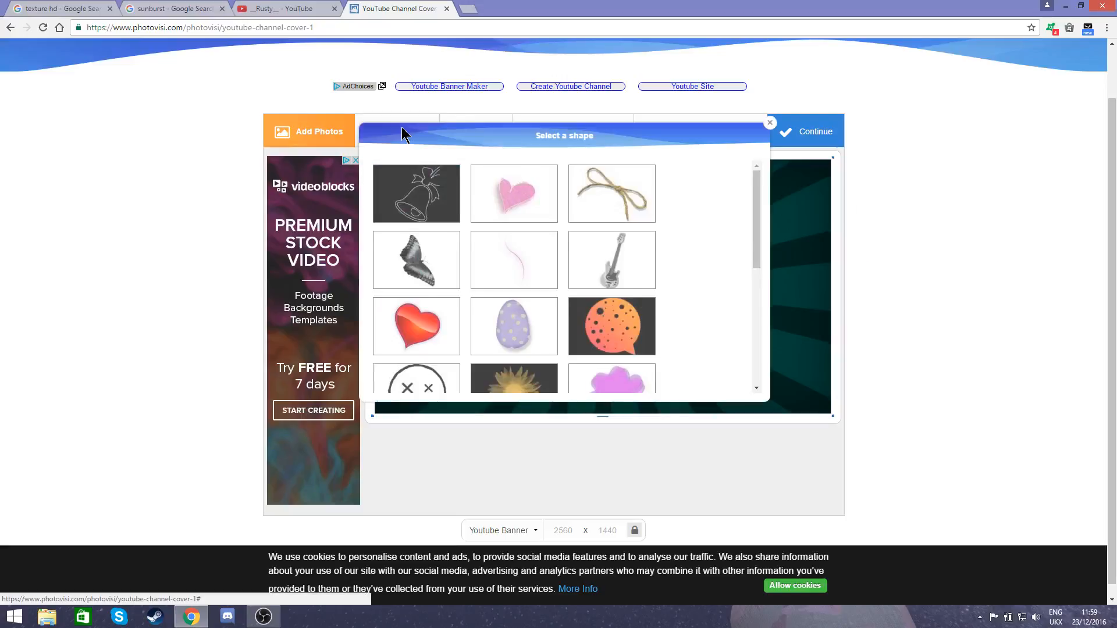
scroll("down", 3)
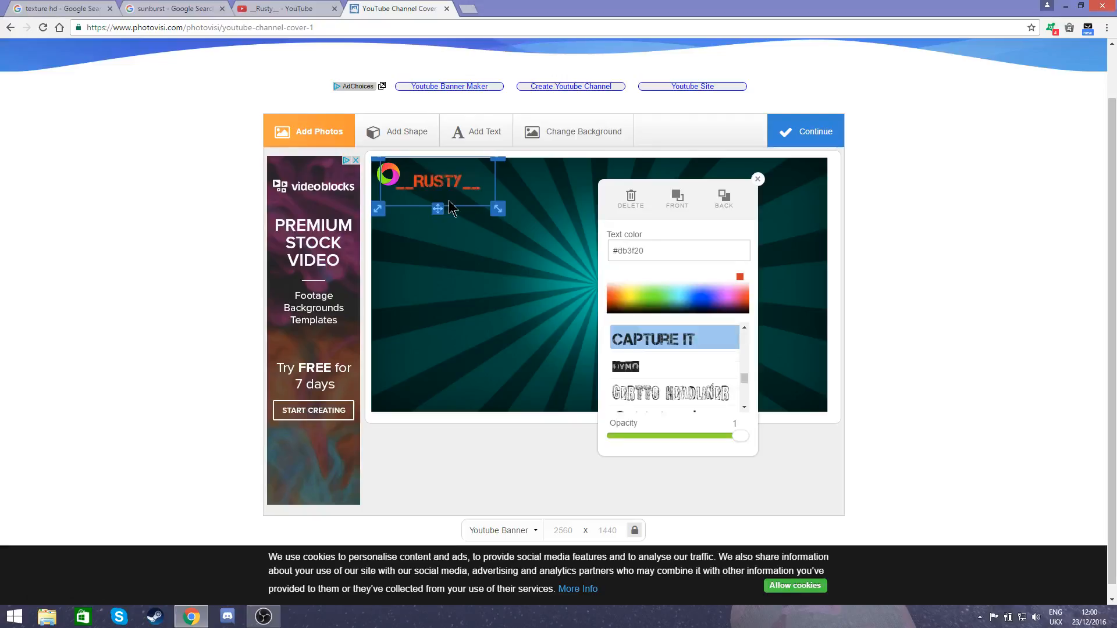
mouse_move(444, 217)
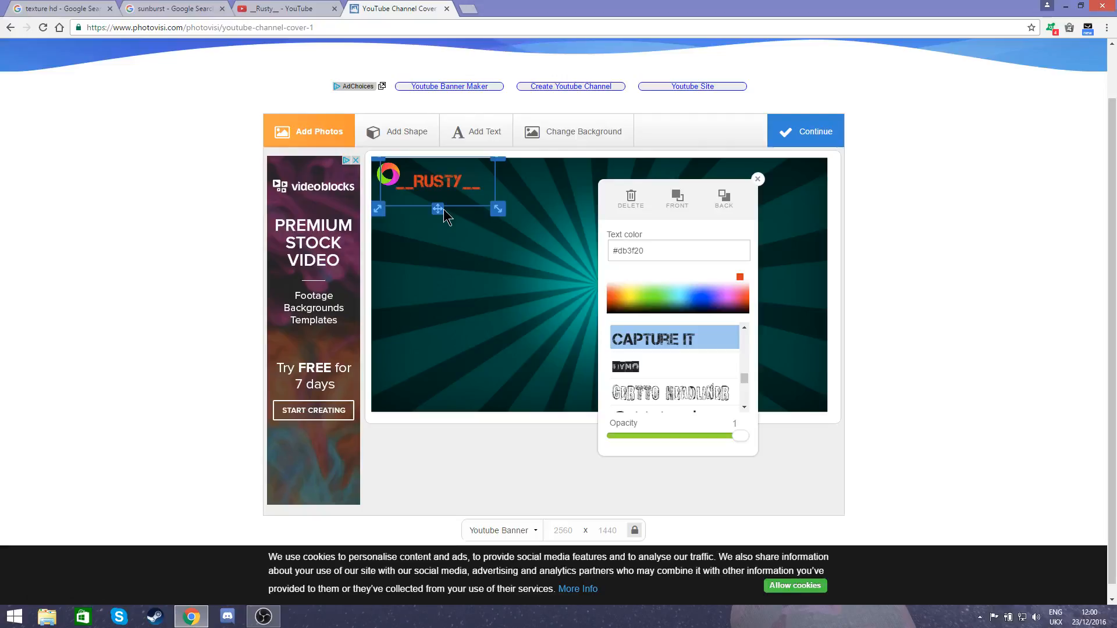
Move the red RUSTY text across the banner next to the ring shape.
left_click_drag(438, 208, 602, 233)
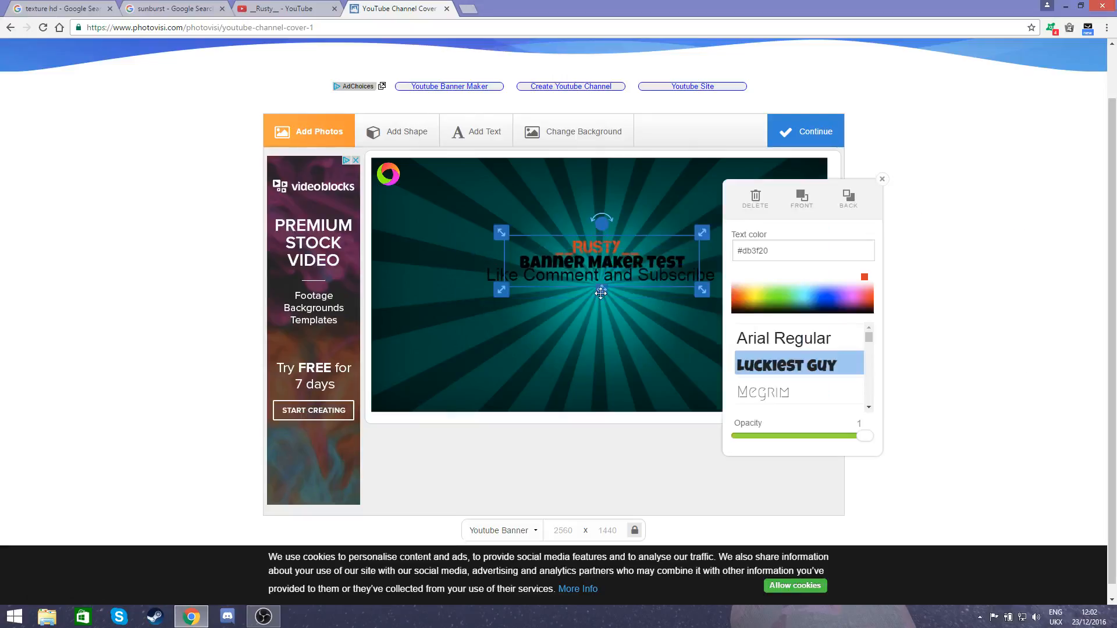
Restyle the Like Comment and Subscribe line in colour #db3f20 with the Capture It font.
left_click(785, 337)
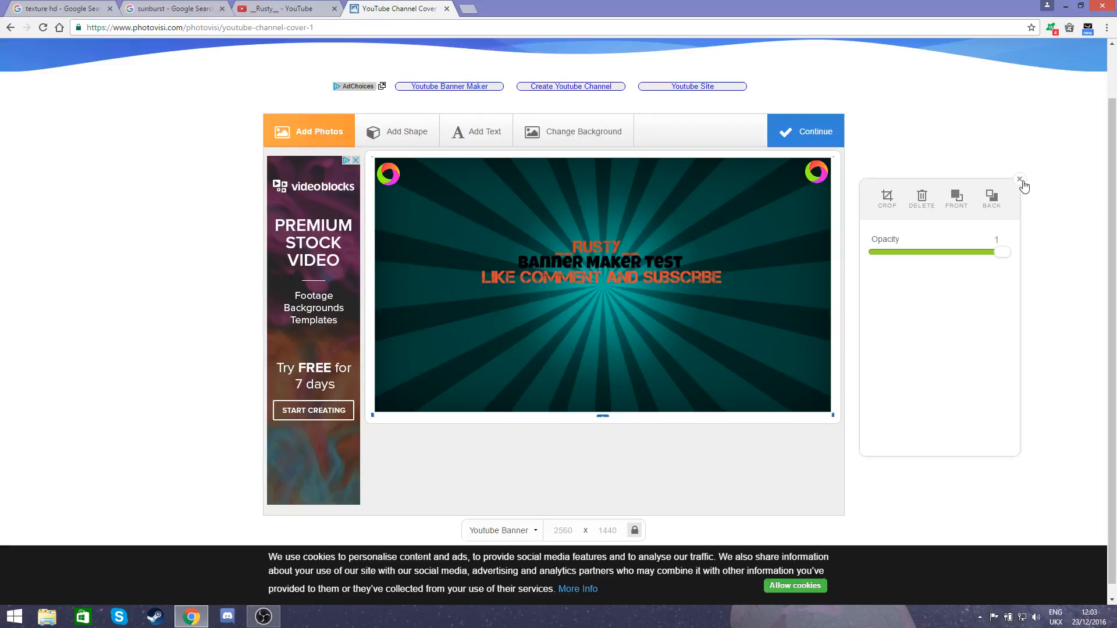
Finish the top-right ring by closing its shape options panel.
left_click(805, 131)
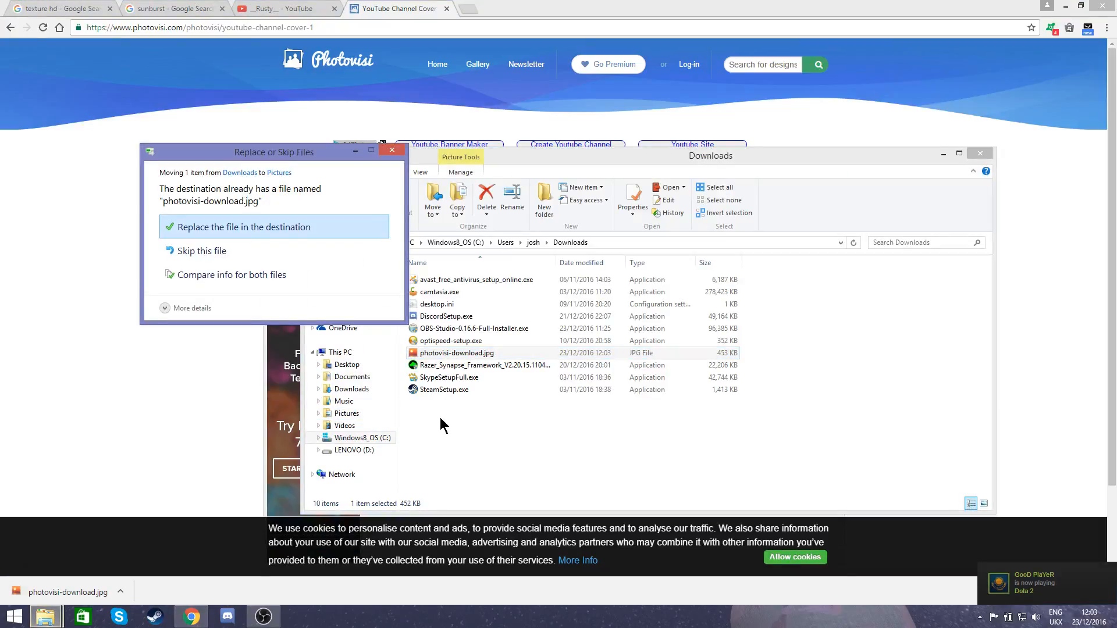
Replace the older photovisi-download.jpg in Pictures with the moved file.
left_click(243, 227)
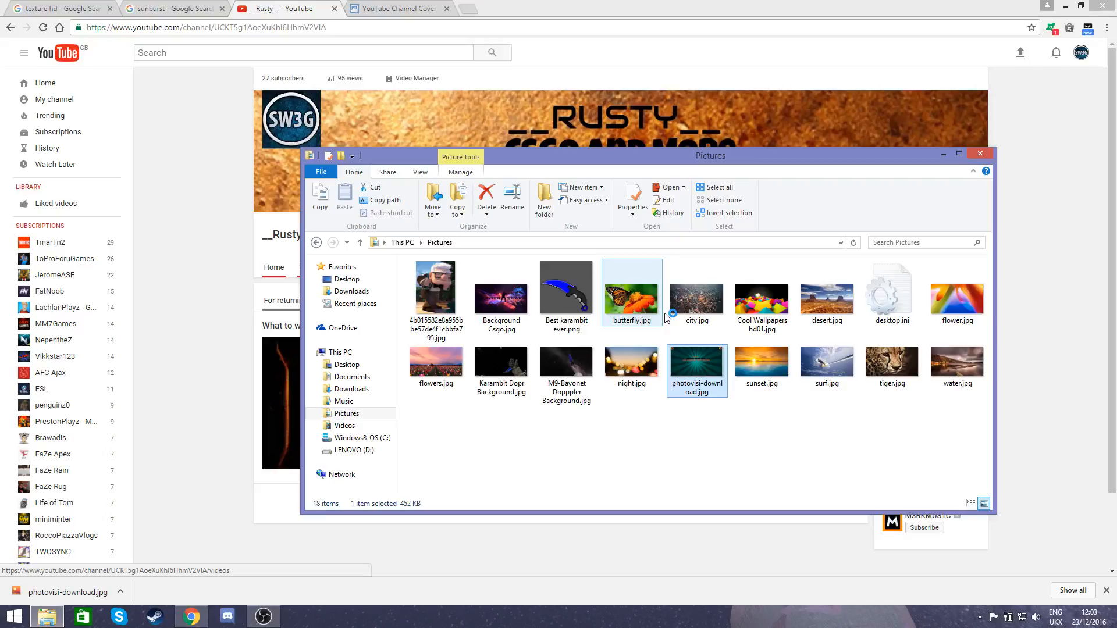
View the saved photovisi-download.jpg banner in Lenovo Photo Master Photo Viewer.
double_click(698, 362)
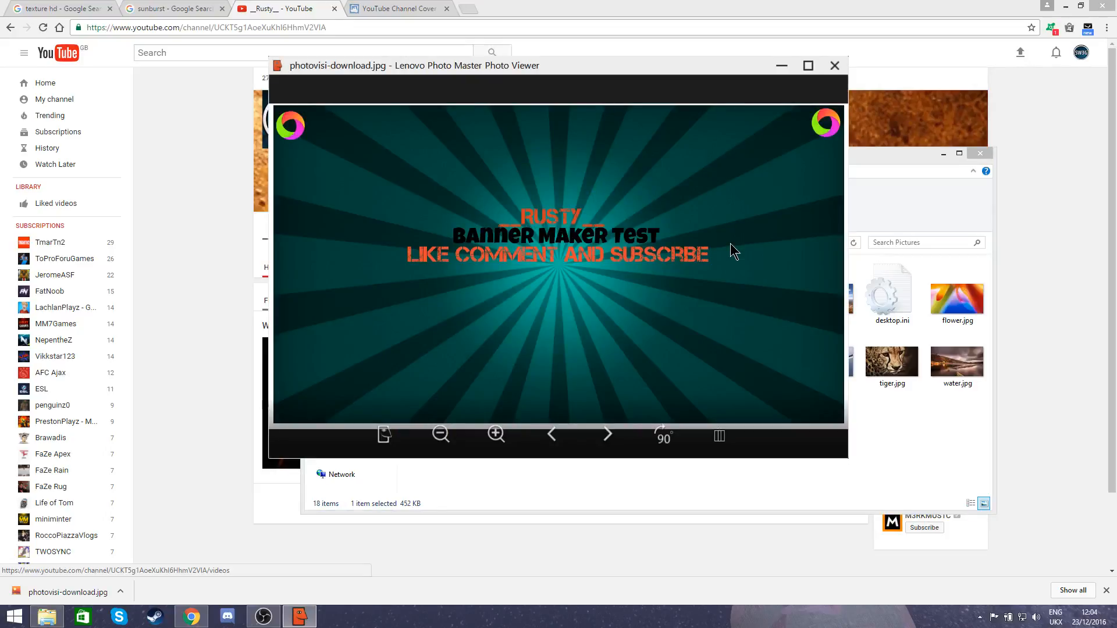
mouse_move(703, 182)
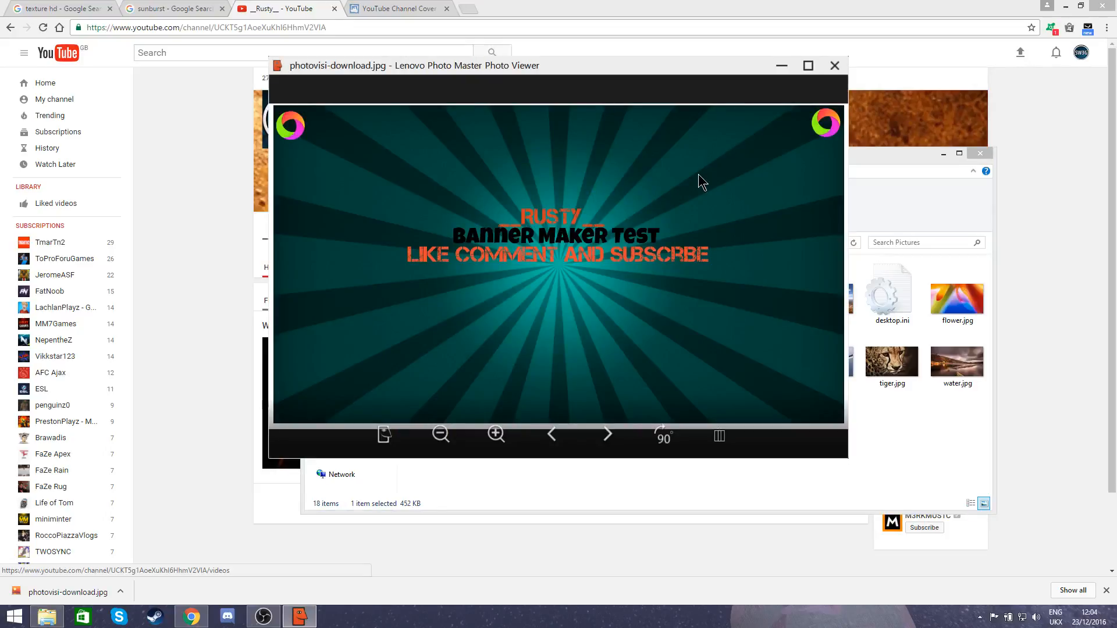